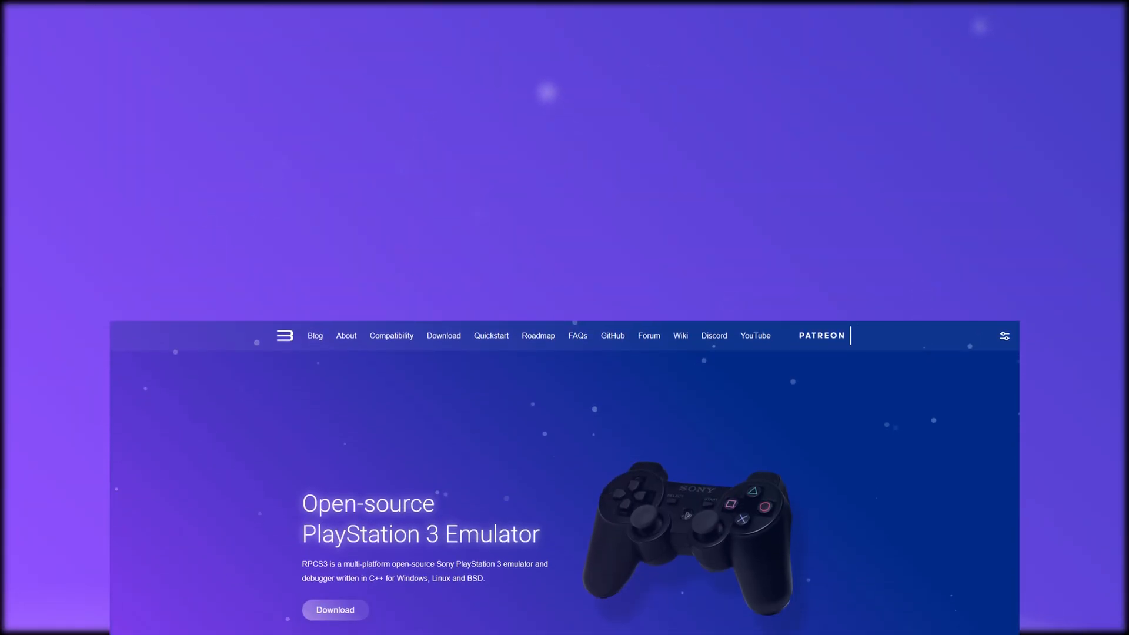
Step: Download the Windows build of RPCS3 from rpcs3.net and save the archive
scroll(down, 3)
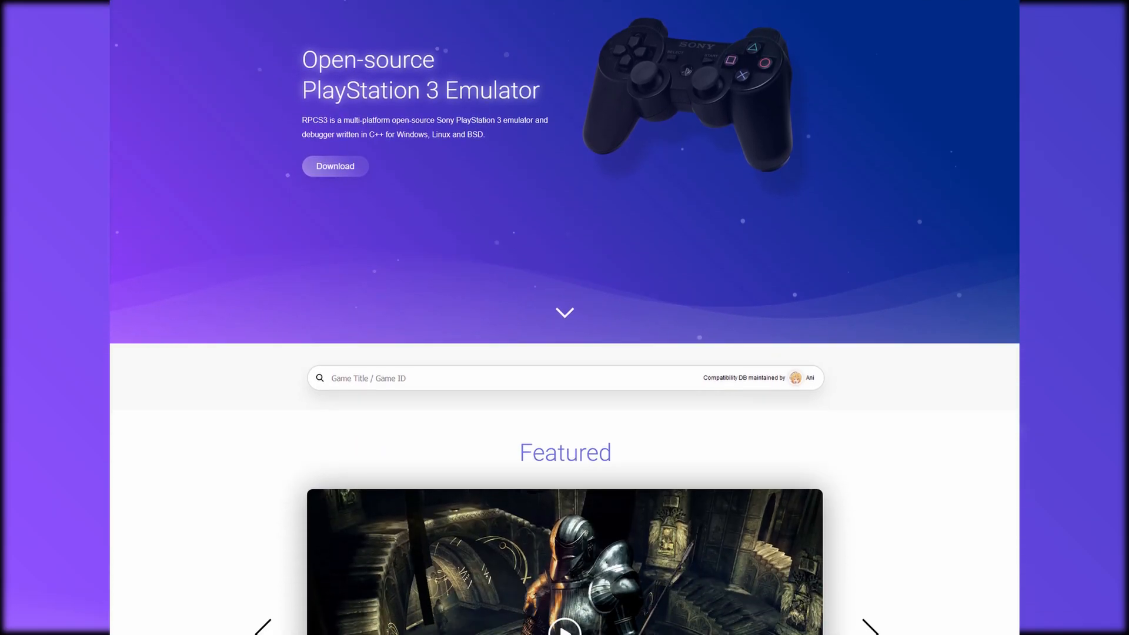
scroll(down, 3)
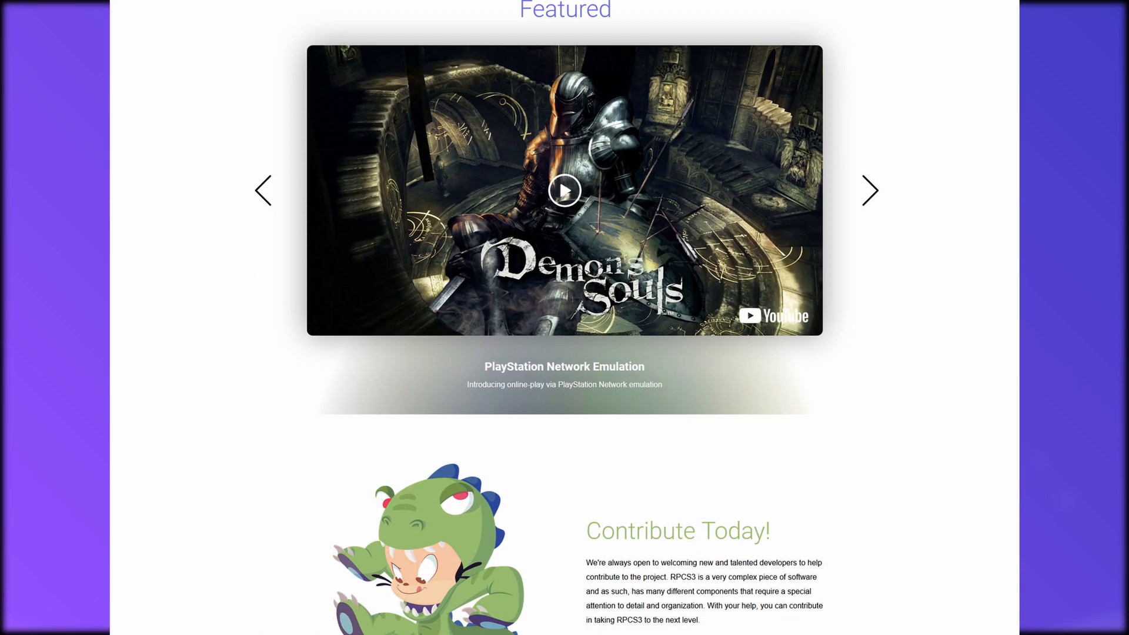
scroll(down, 3)
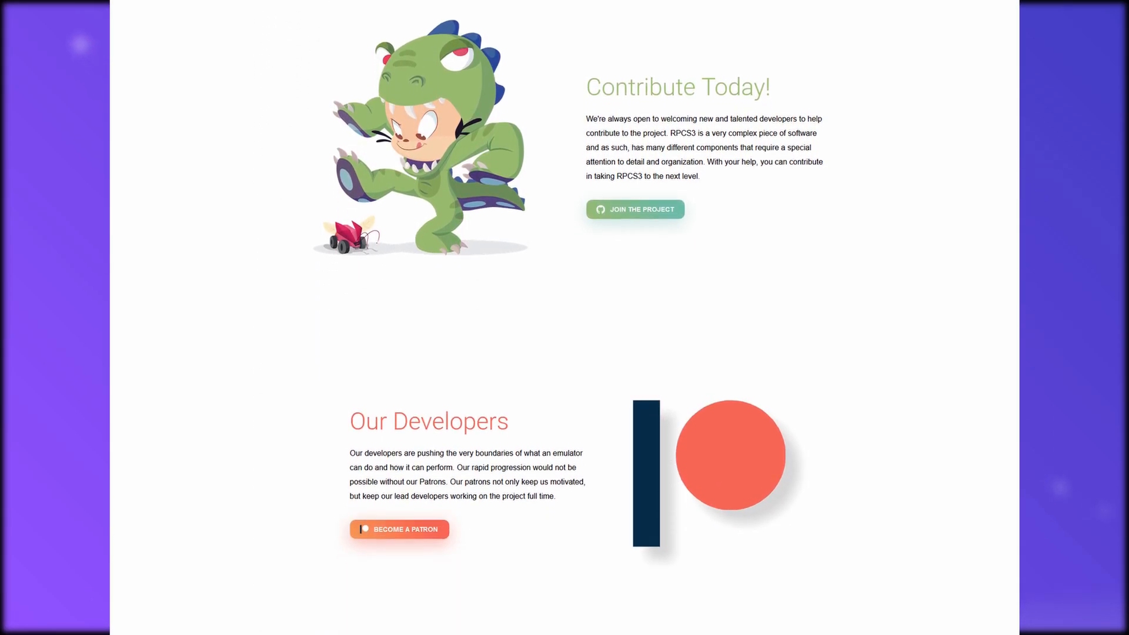
scroll(down, 3)
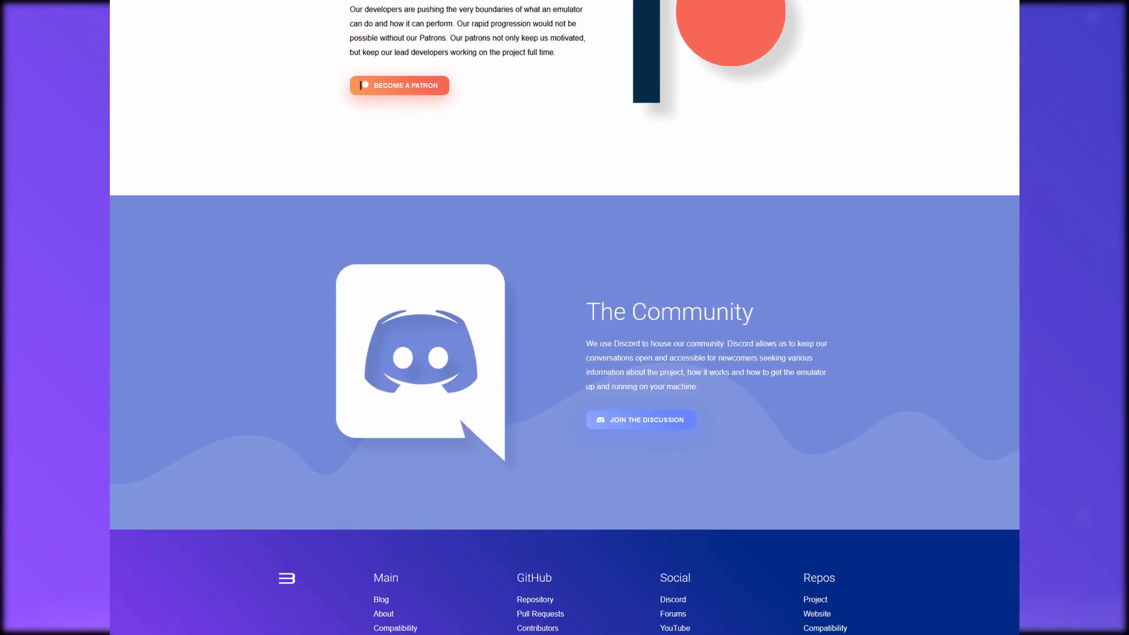
scroll(down, 3)
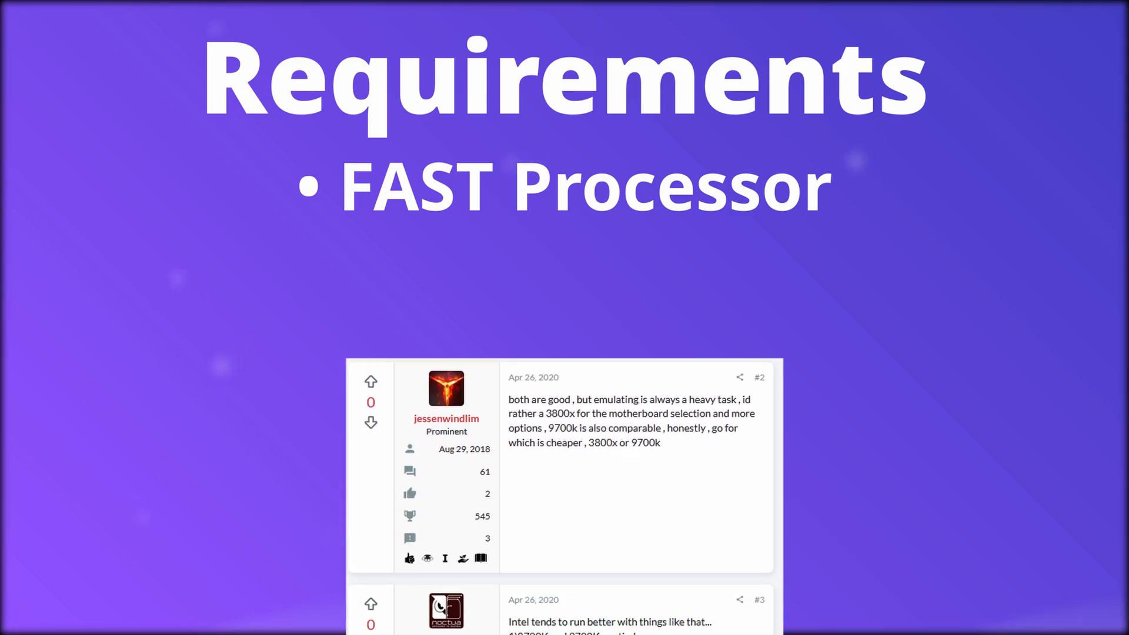
scroll(down, 3)
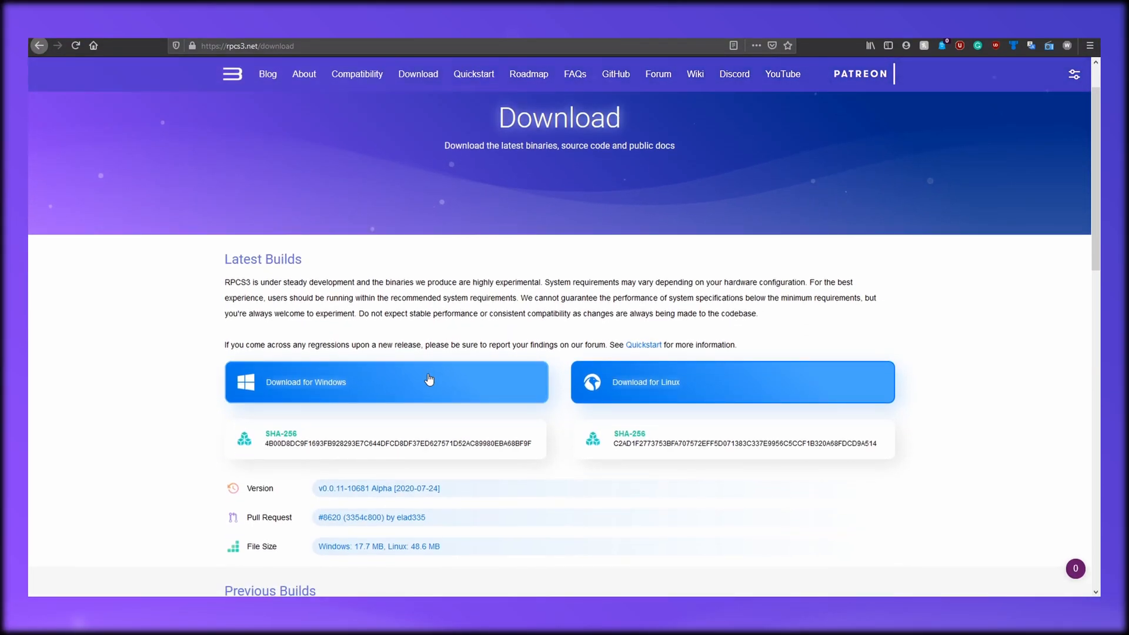
click(385, 381)
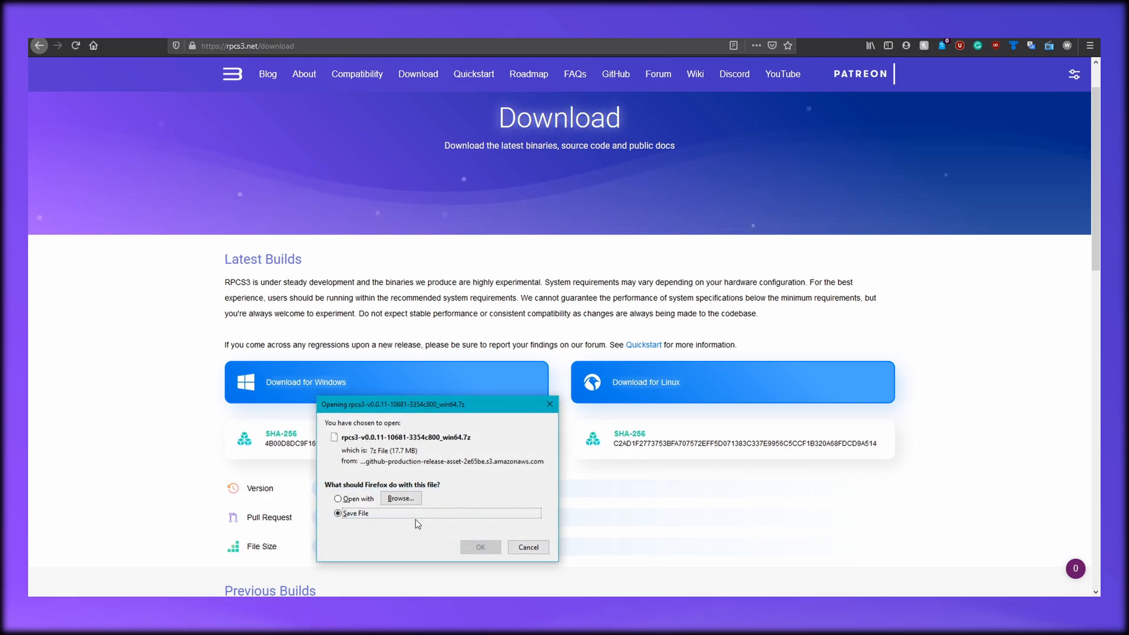
click(480, 547)
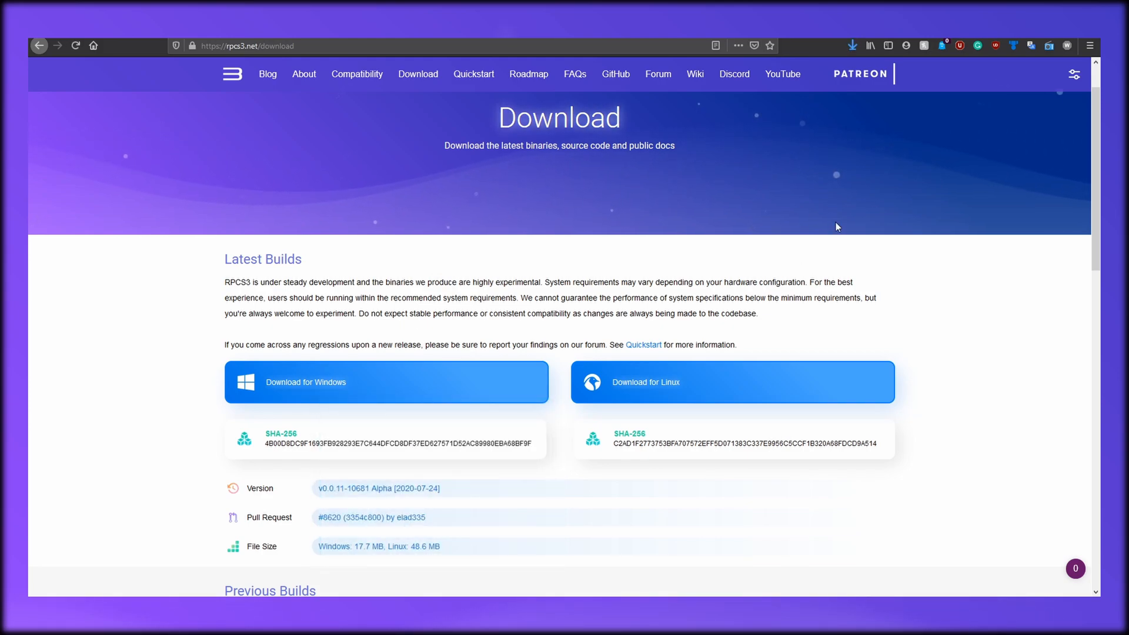
mouse_move(849, 42)
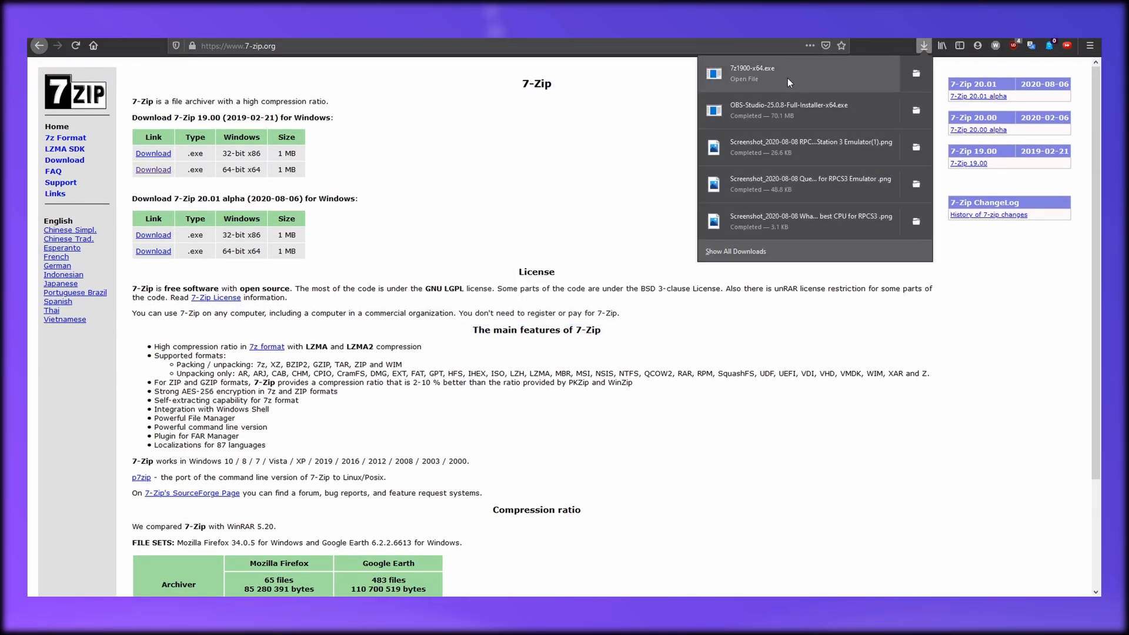
Step: Run the downloaded 7z1900-x64.exe 7-Zip installer from the Downloads panel
click(744, 79)
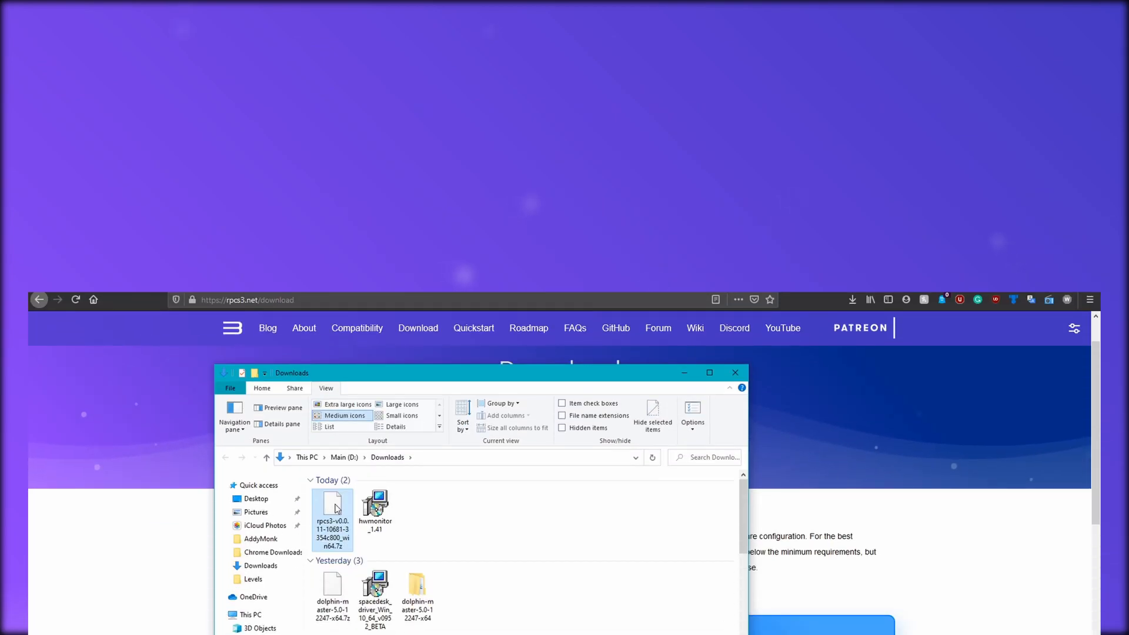
Step: Extract the rpcs3 .7z archive into its own folder via 7-Zip's Extract files
right_click(331, 505)
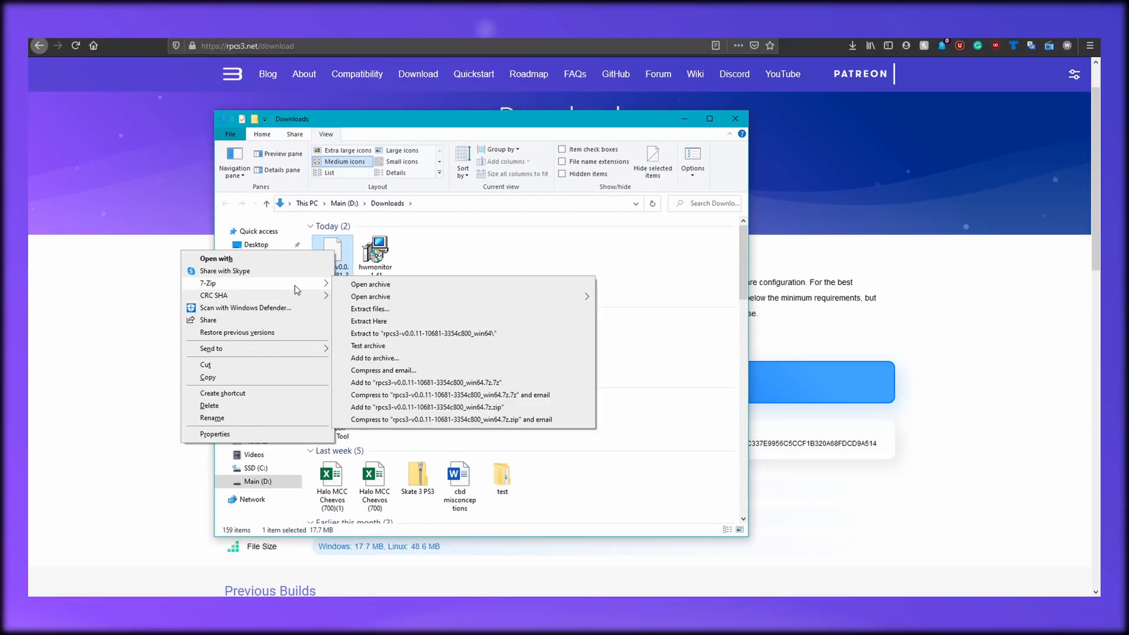
click(370, 309)
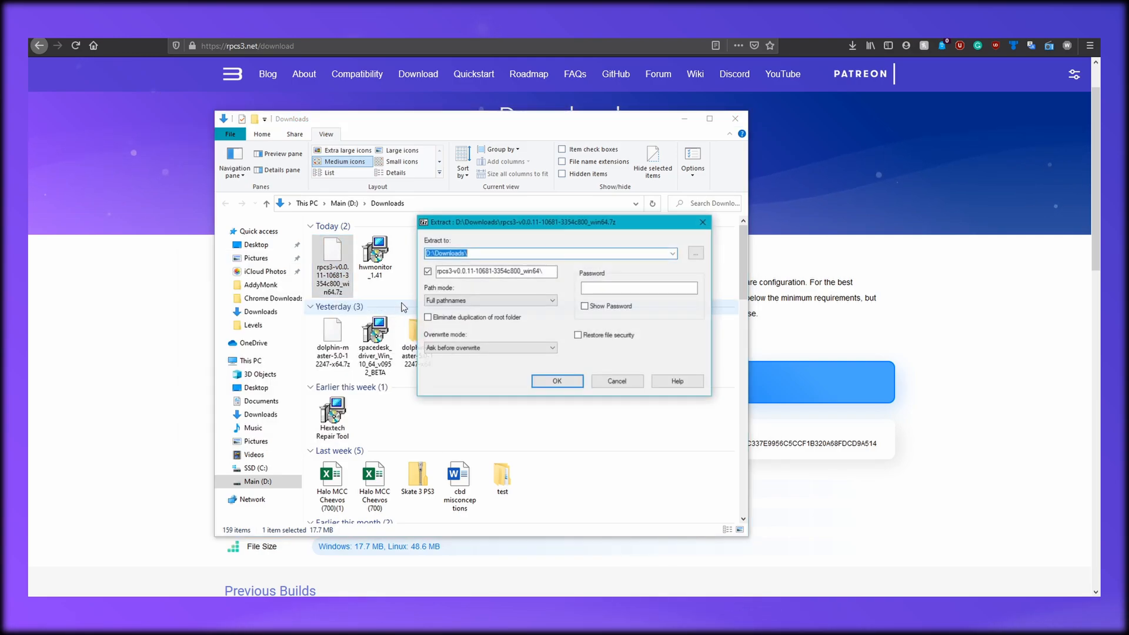
click(557, 381)
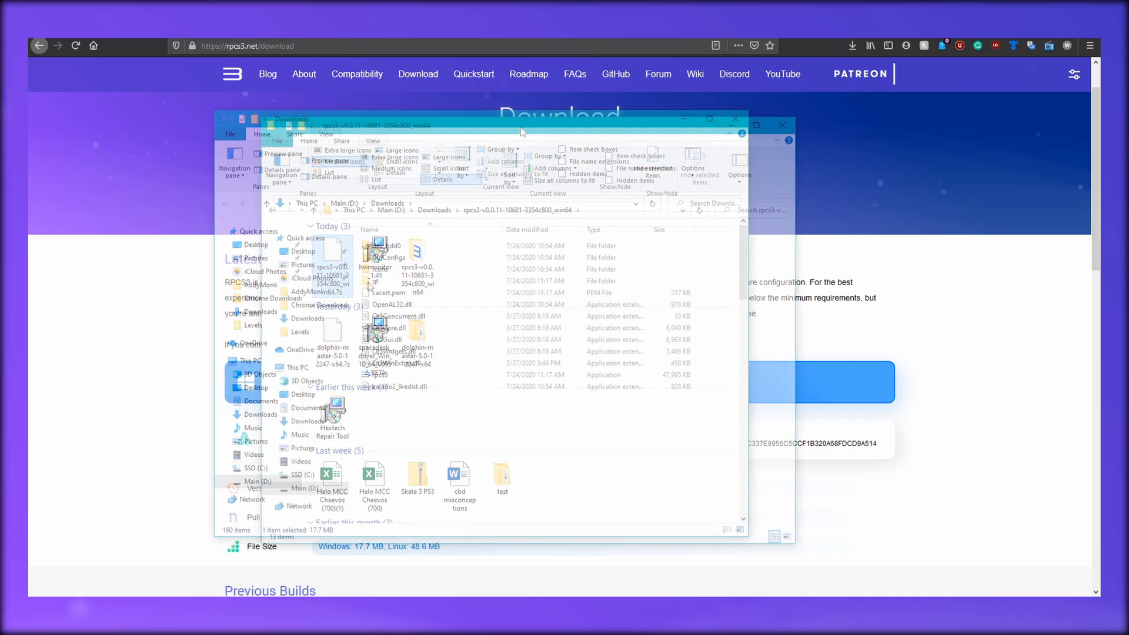
Step: Launch rpcs3.exe from the extracted folder
click(380, 374)
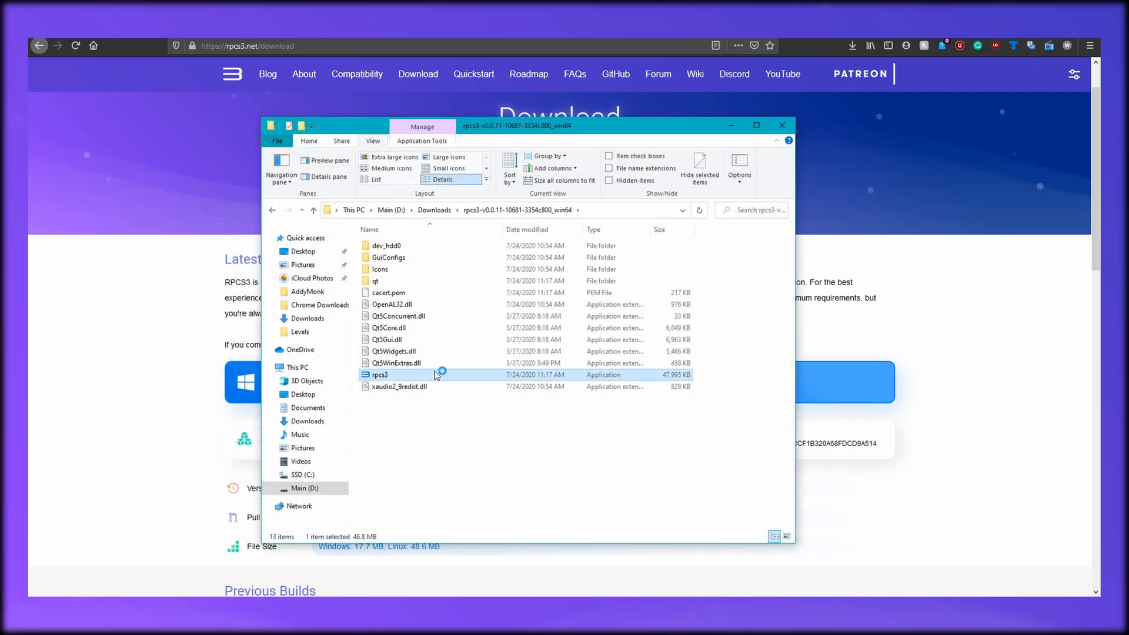
double_click(380, 374)
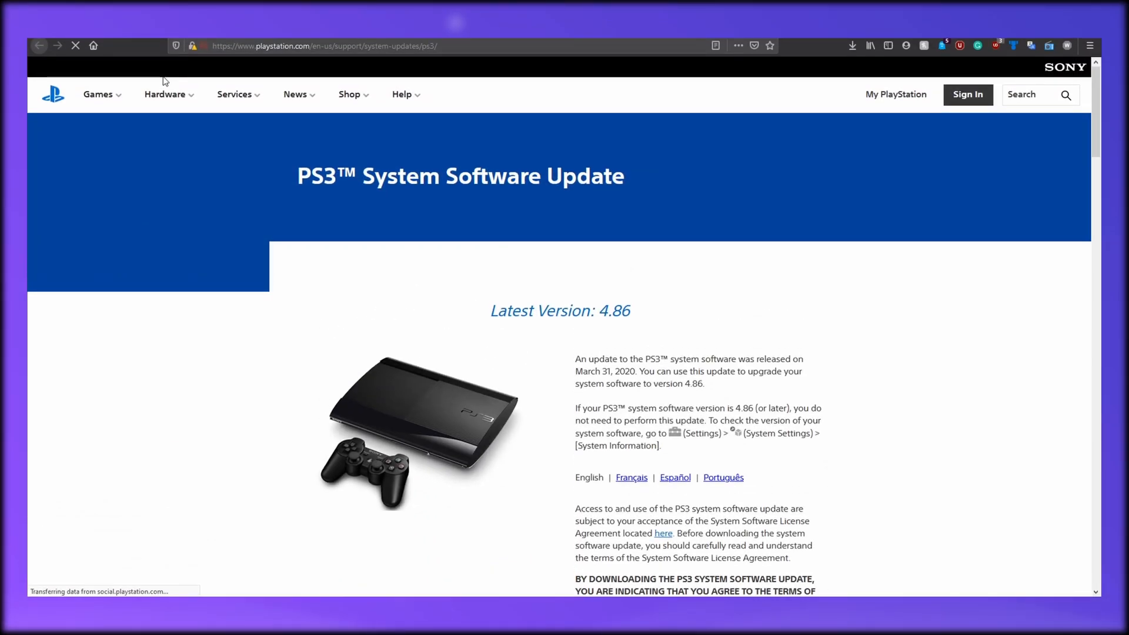
mouse_move(525, 339)
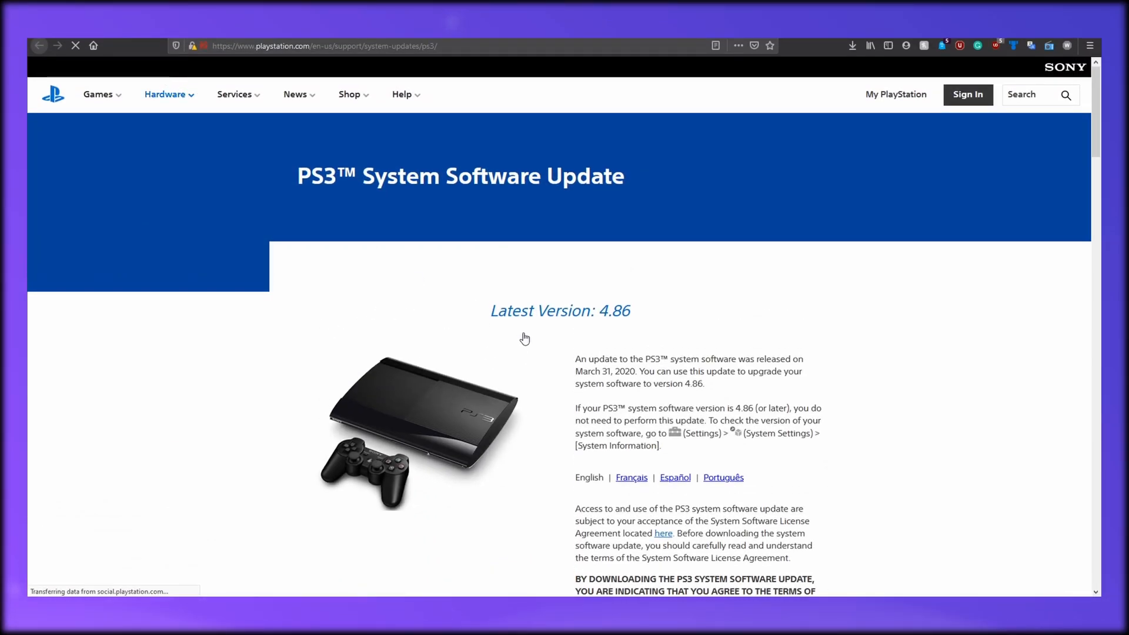
Step: Scroll down the PS3 System Software Update page offering version 4.86
scroll(down, 3)
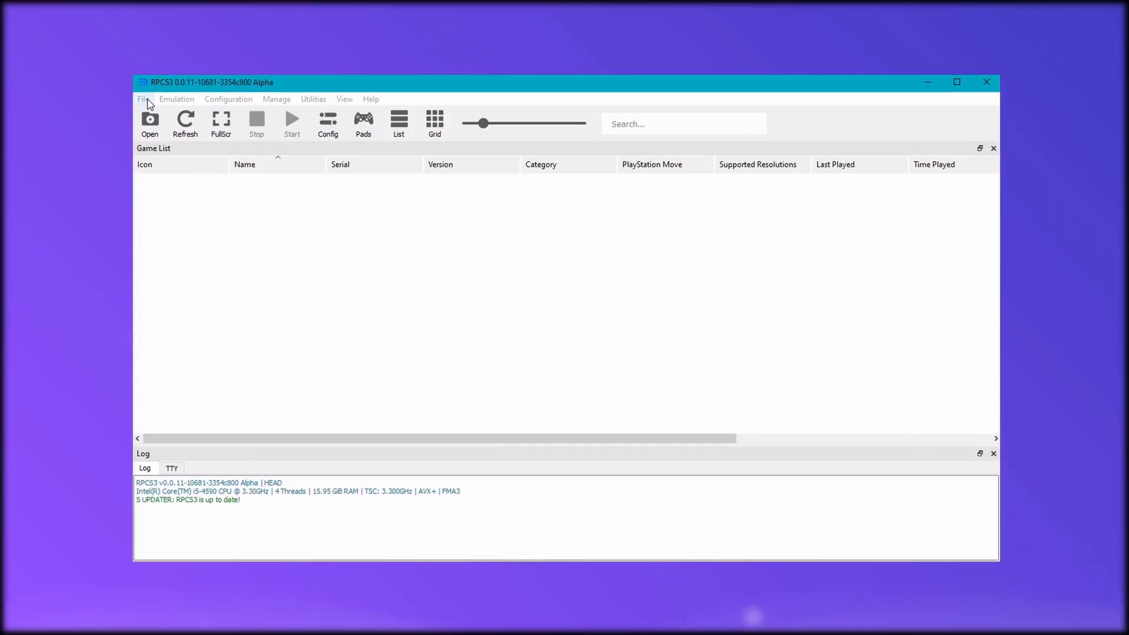
Step: Reveal the File menu with Boot Game, Install .pkg and Install Firmware
click(143, 99)
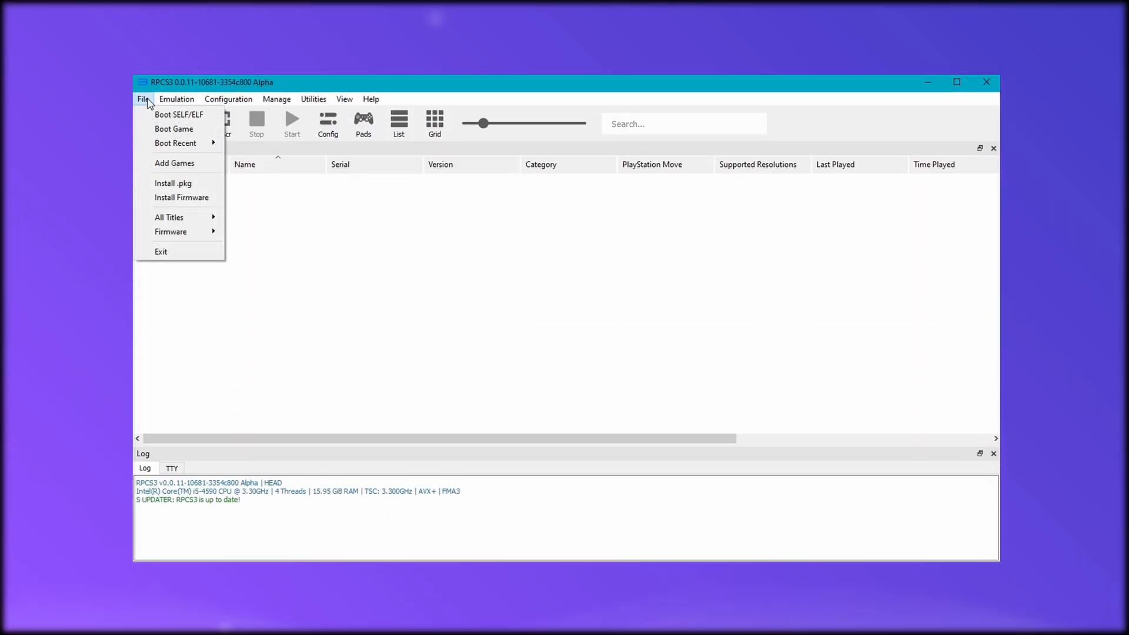
mouse_move(181, 198)
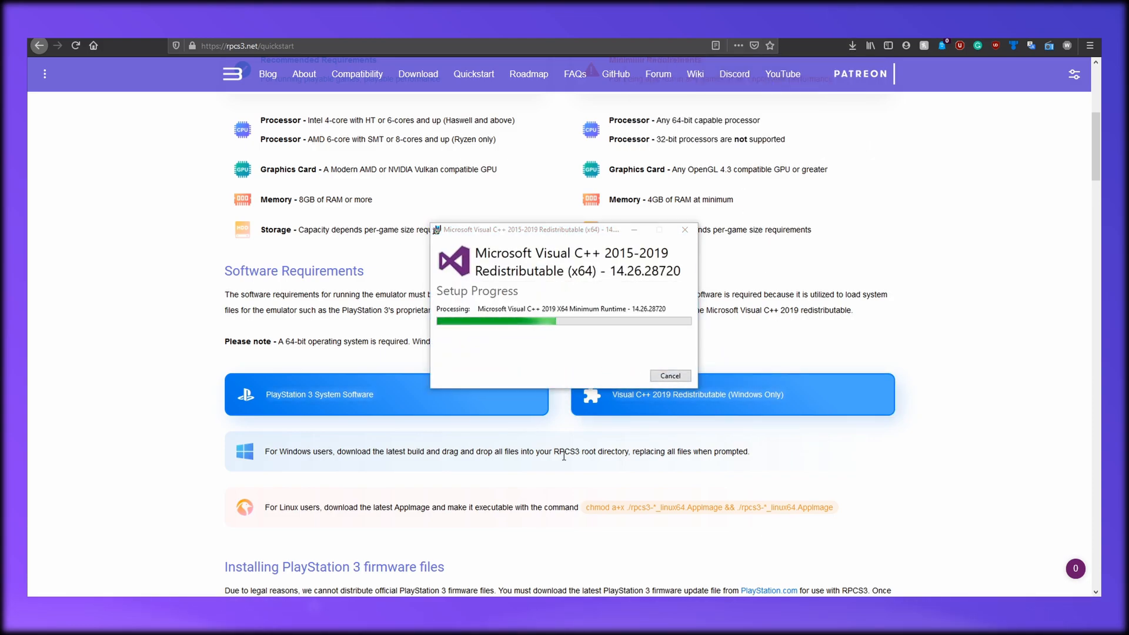
mouse_move(566, 461)
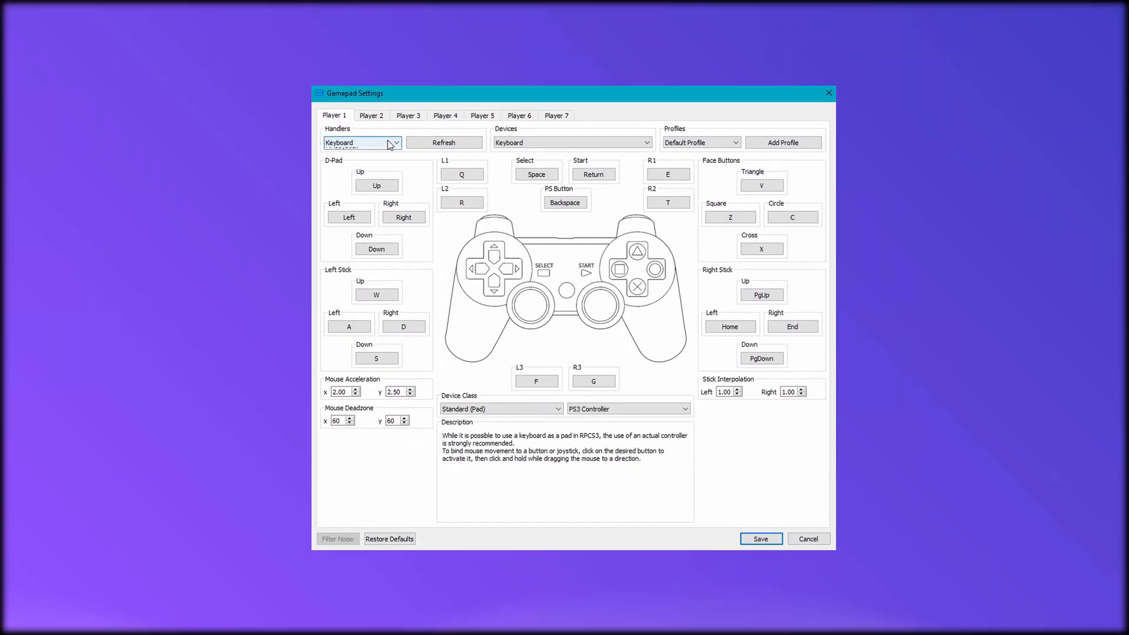
Step: Set Player 1's input handler to DualShock 4 in Gamepad Settings
click(395, 142)
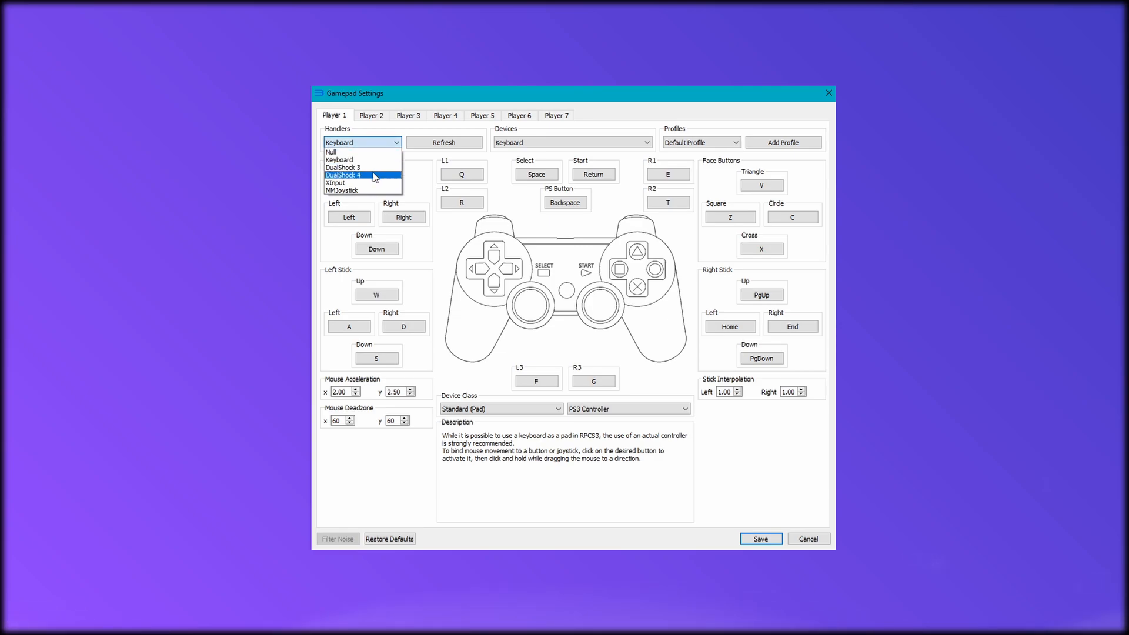
click(345, 174)
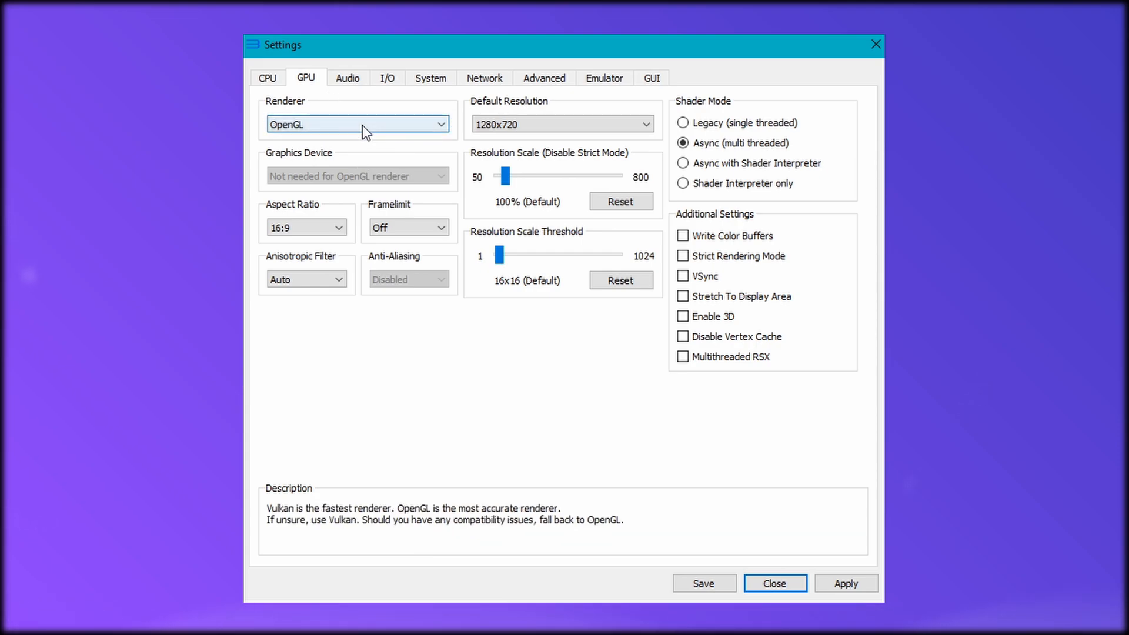
mouse_move(566, 179)
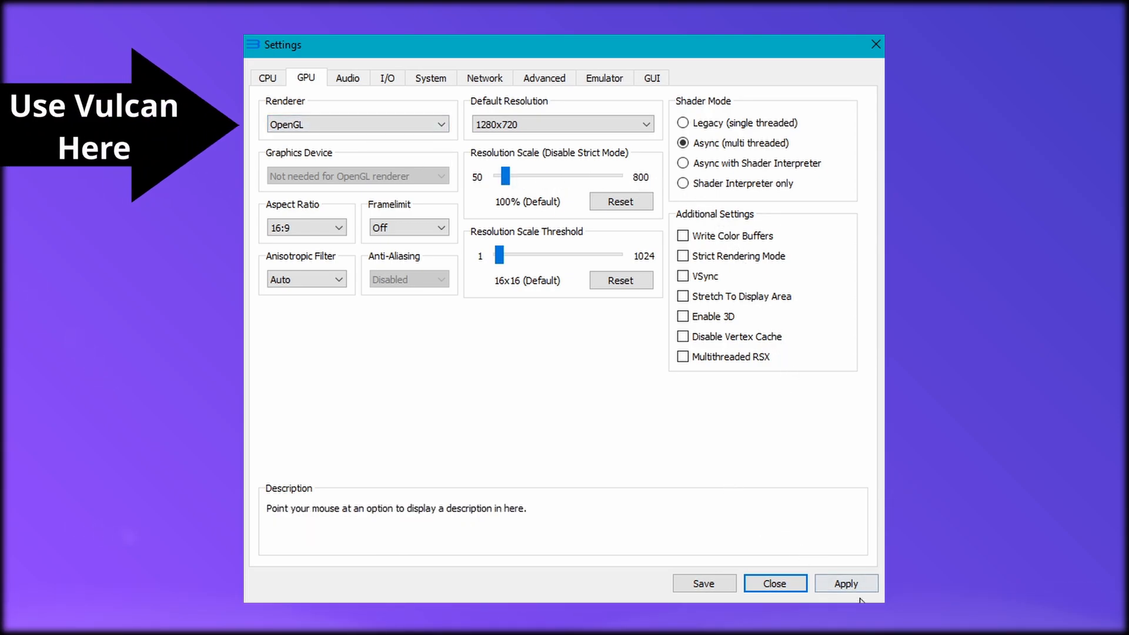
Step: Move from the GPU settings to the CPU settings showing LLVM recompilers
click(267, 77)
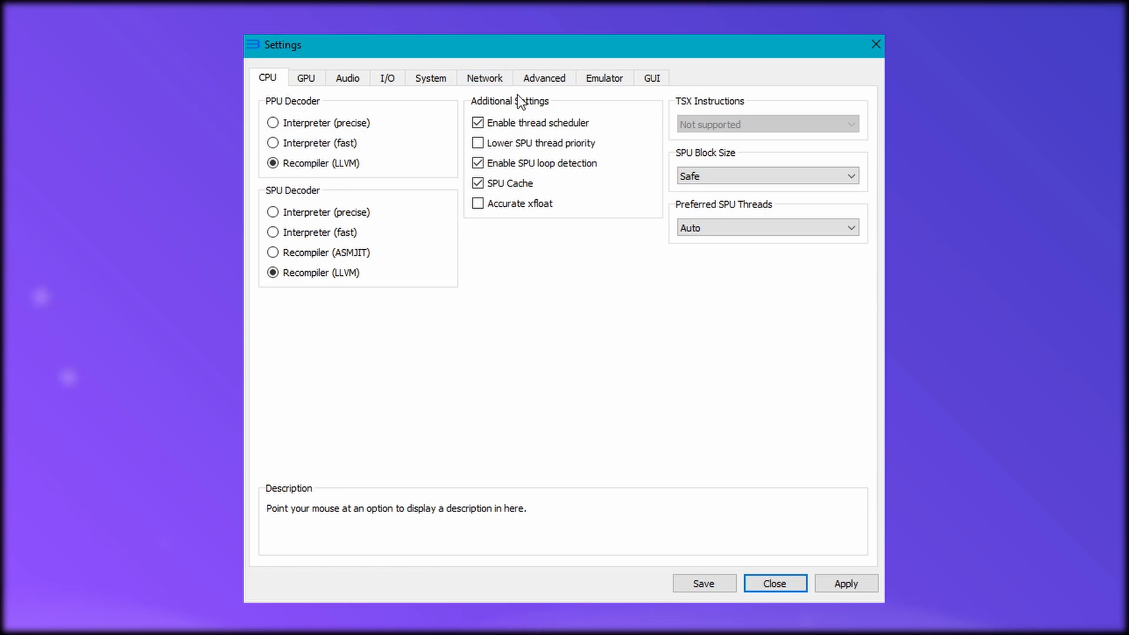
mouse_move(536, 123)
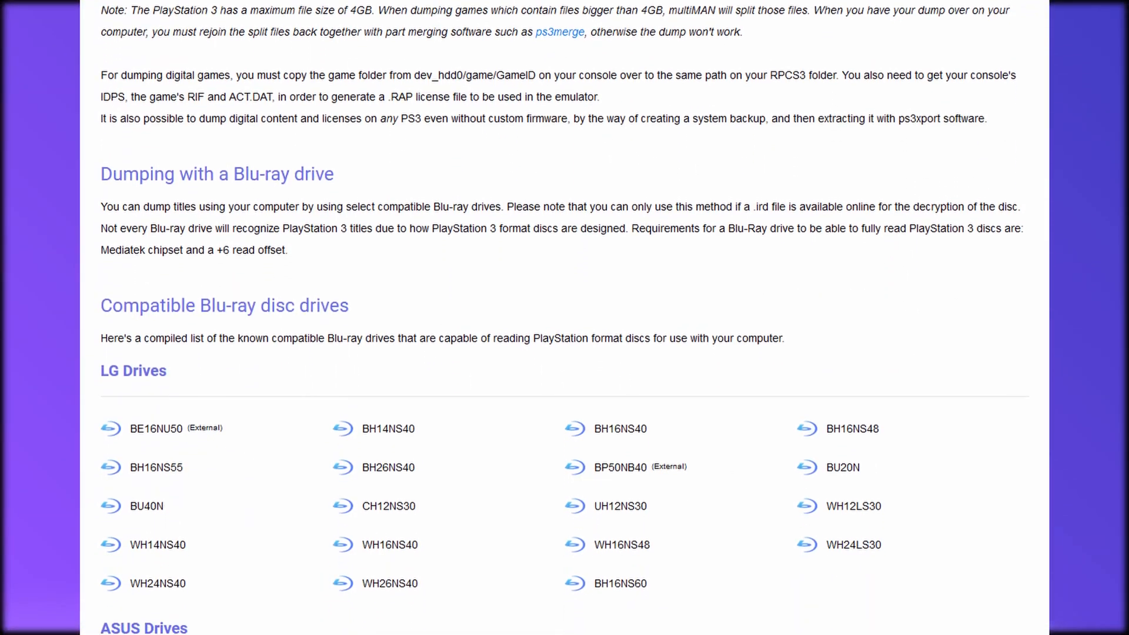
Step: Scroll the quickstart page past the Blu-ray drive lists to the disc dumping guide
scroll(down, 3)
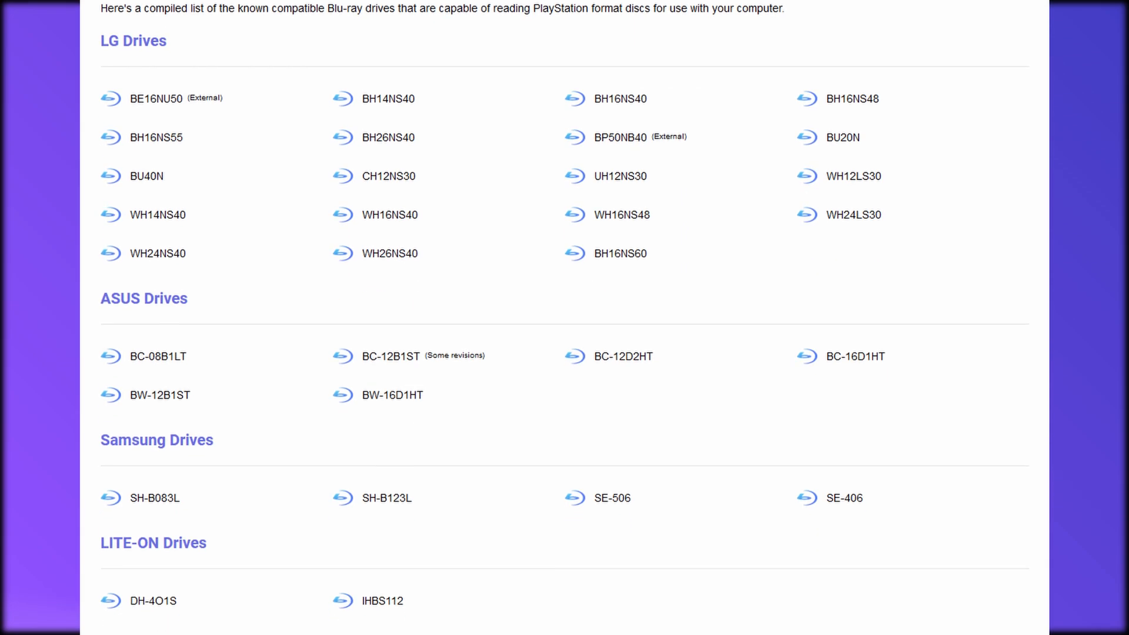
scroll(down, 3)
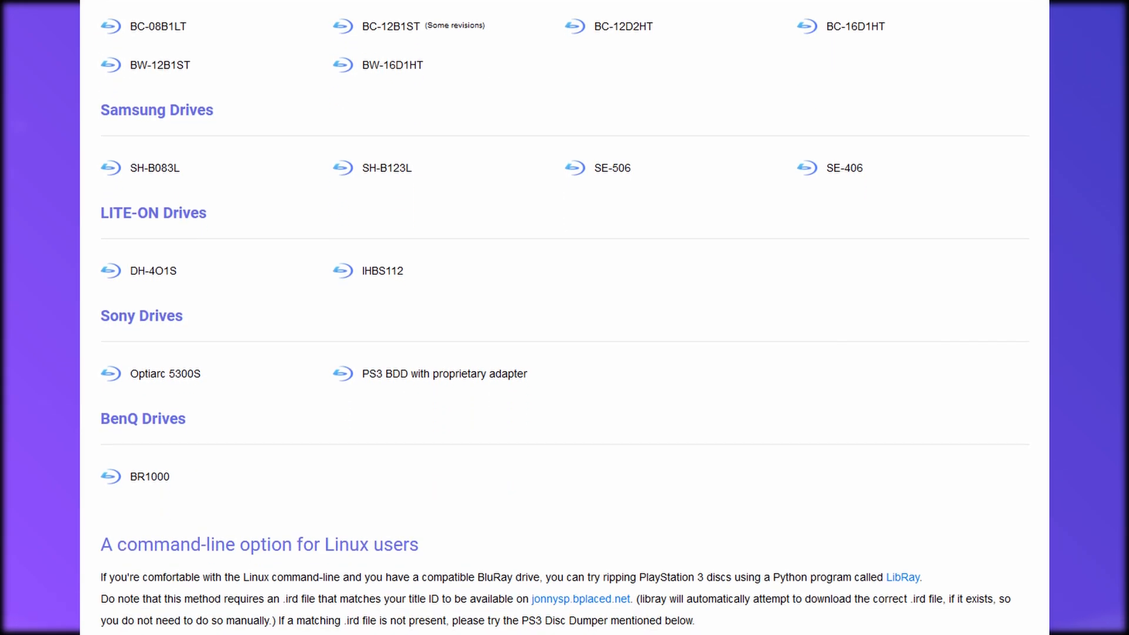
scroll(down, 3)
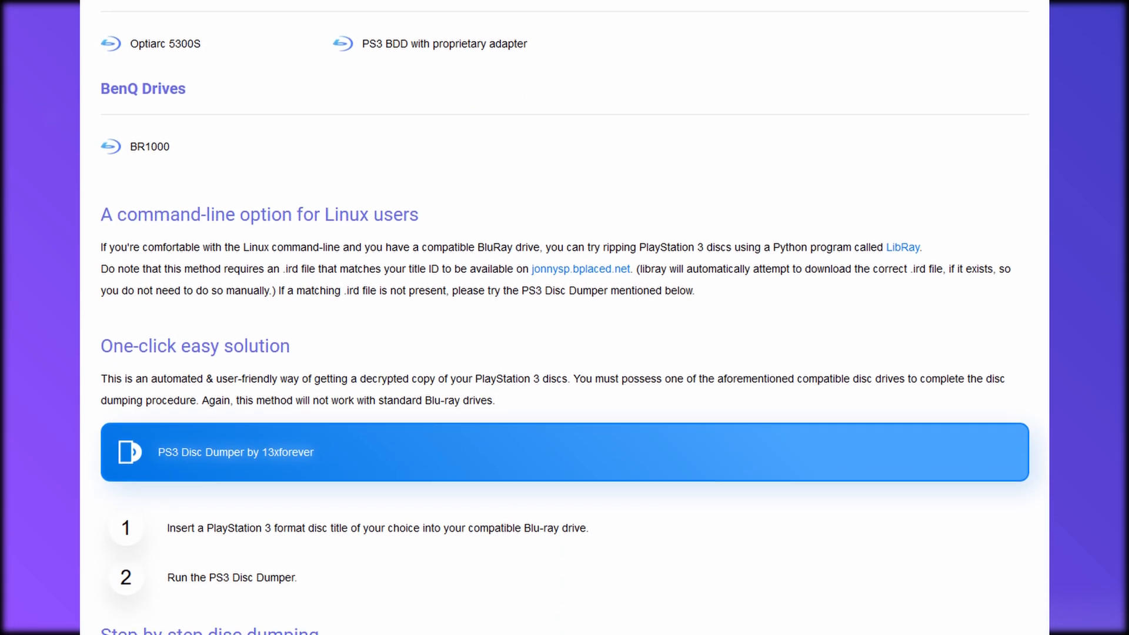
scroll(down, 3)
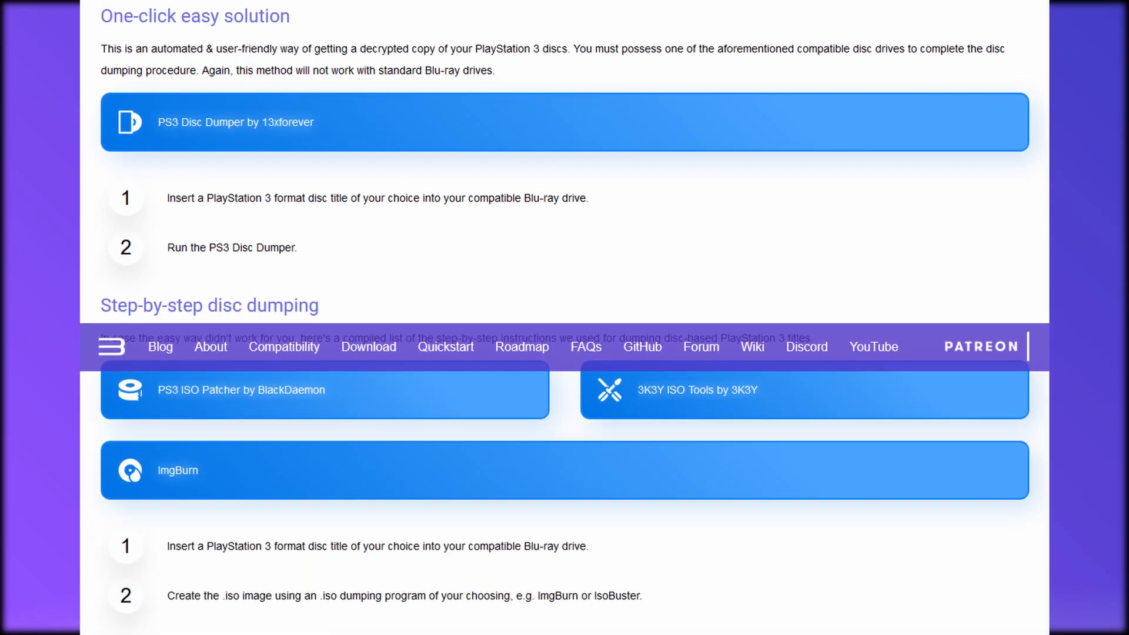
scroll(down, 3)
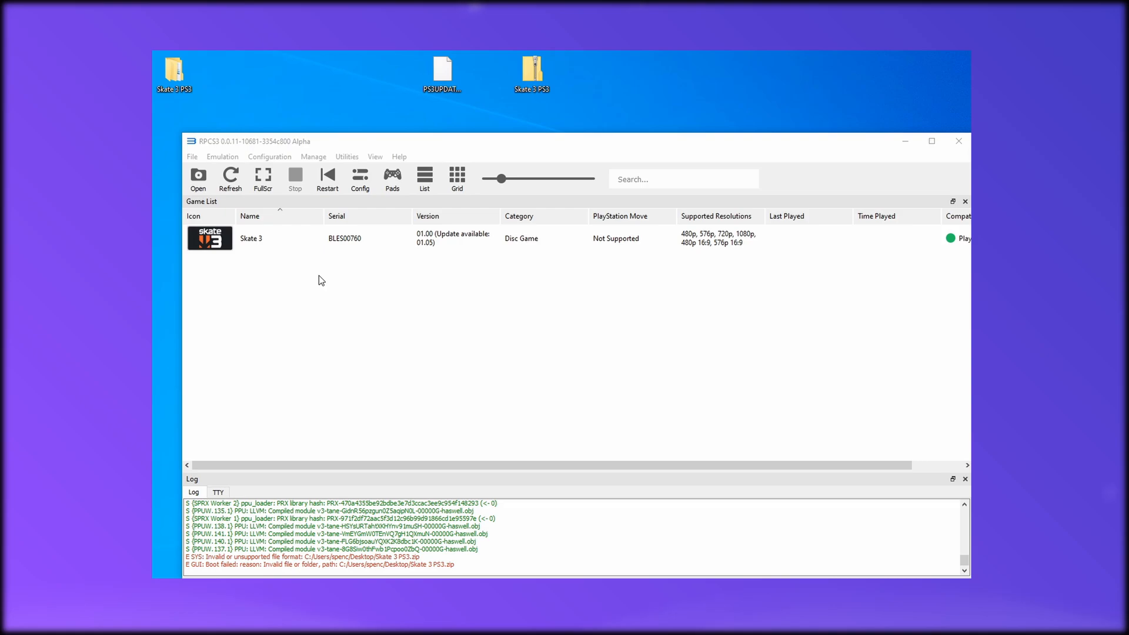
mouse_move(483, 297)
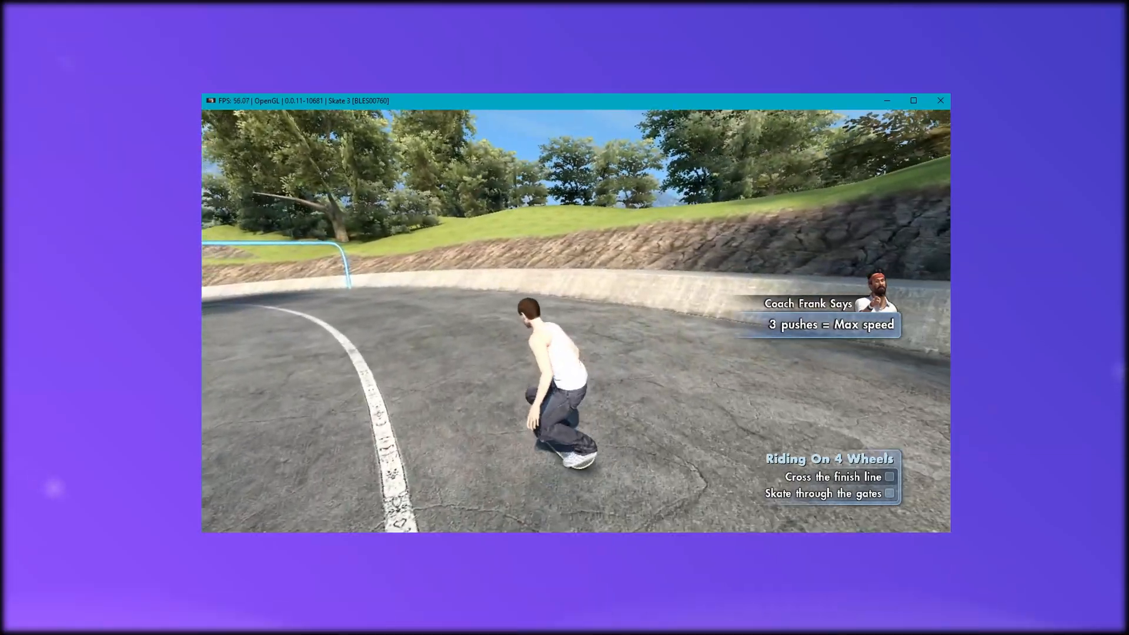
Step: Skate the character forward along the Skate 3 tutorial course
key(w)
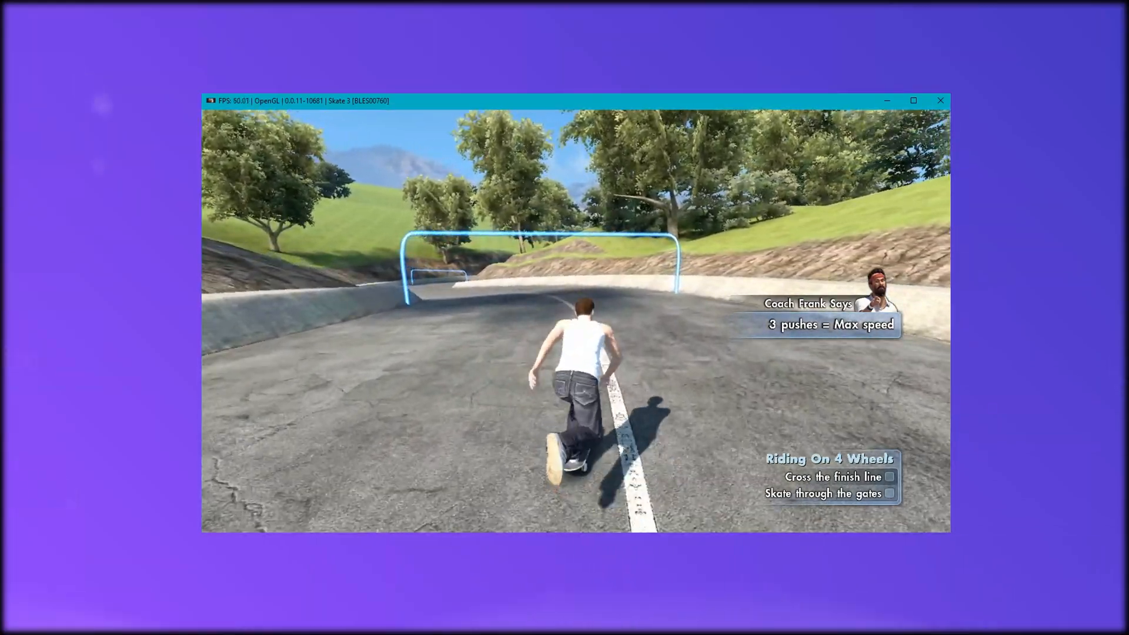